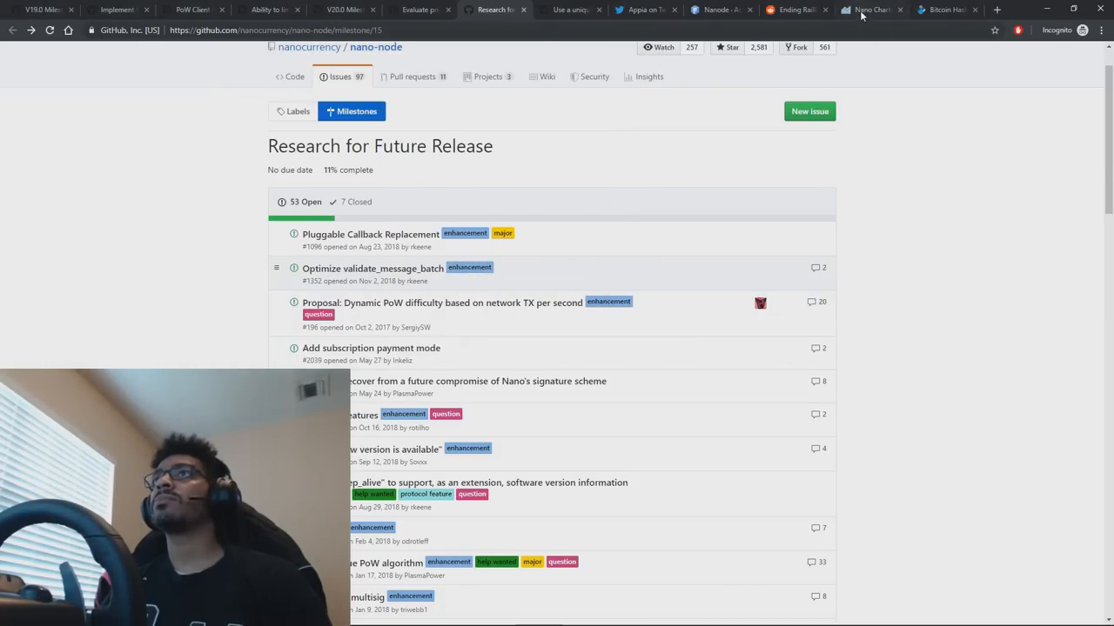
Switch to Nano Charts to view the principal representatives' vote weight pie chart.
click(870, 10)
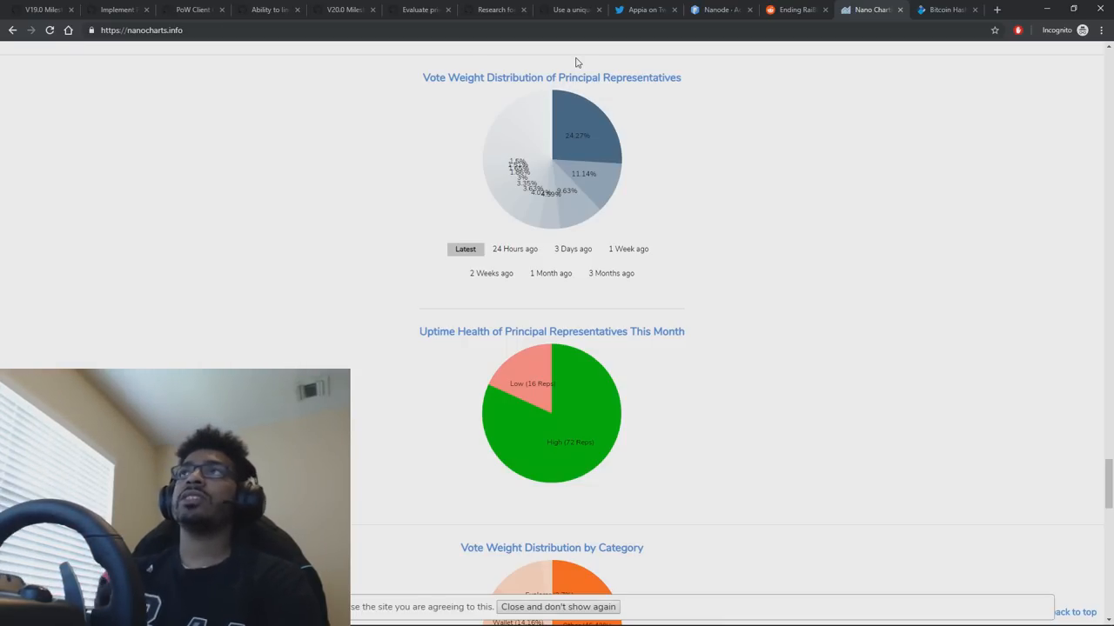
mouse_move(585, 122)
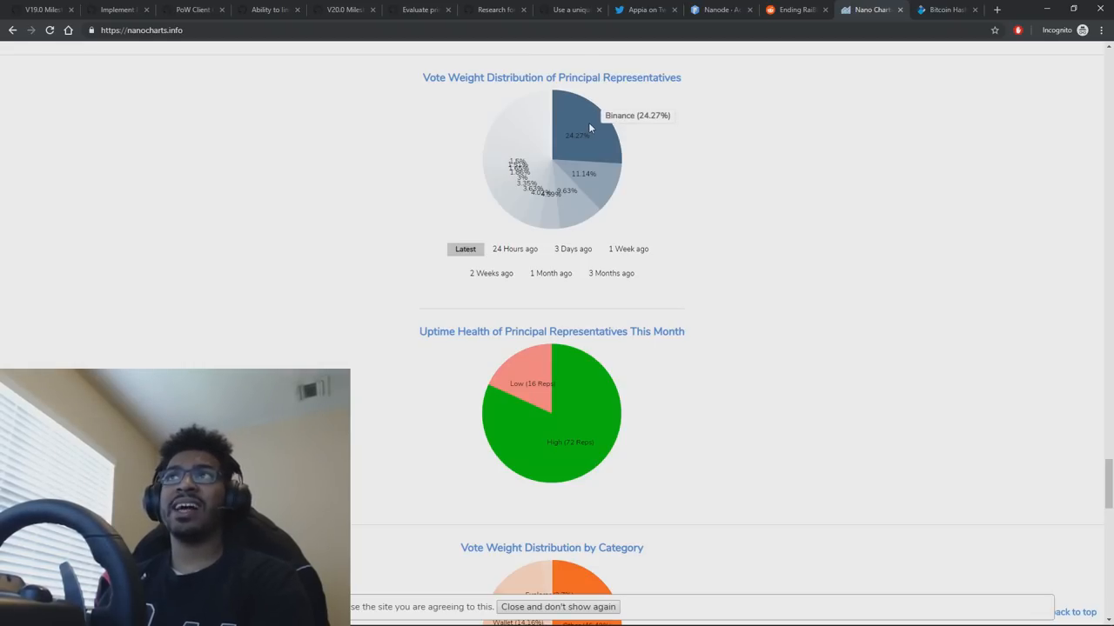
mouse_move(590, 199)
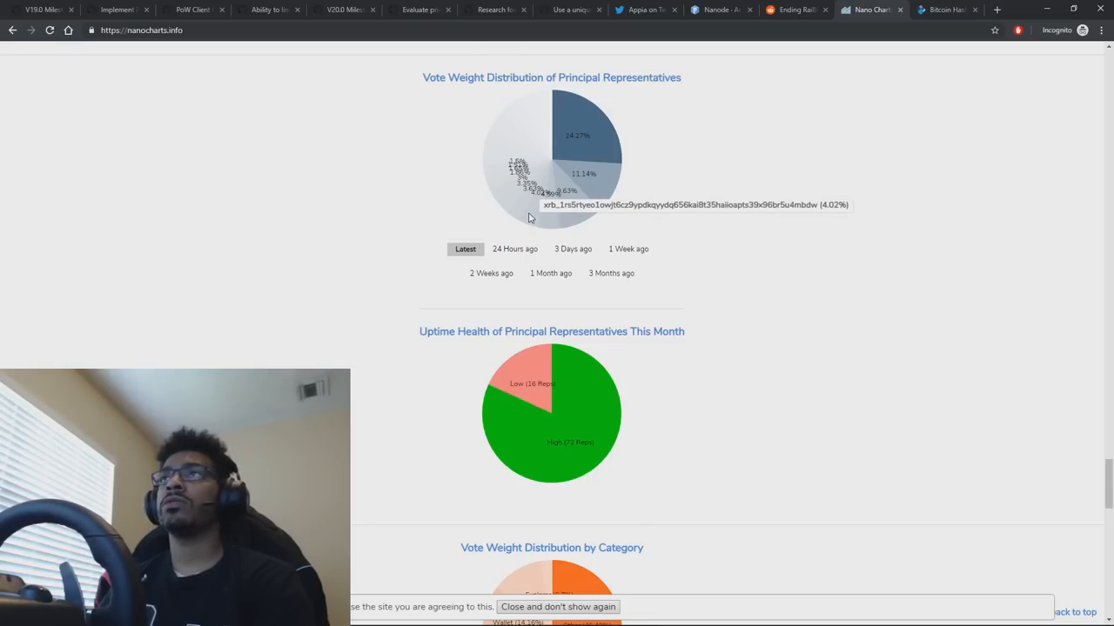
mouse_move(520, 215)
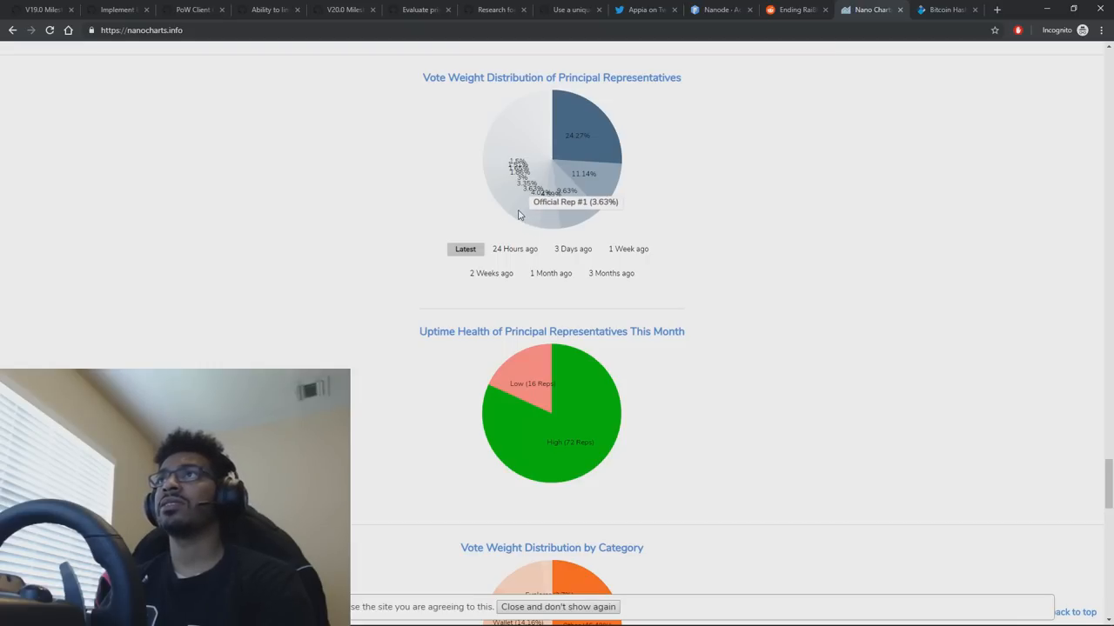
mouse_move(503, 174)
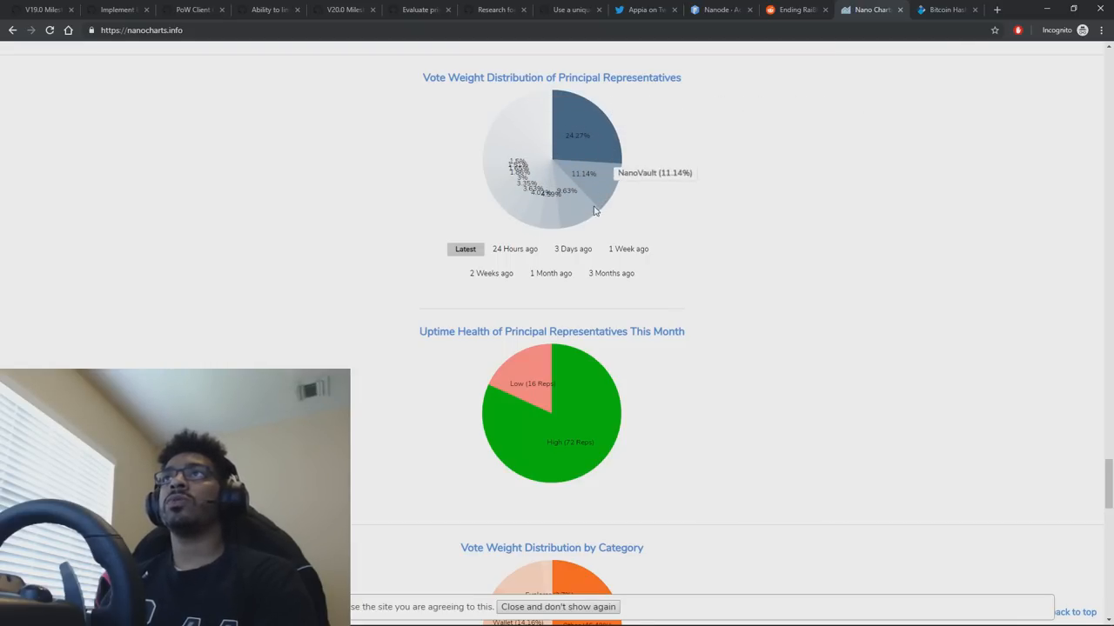
mouse_move(689, 156)
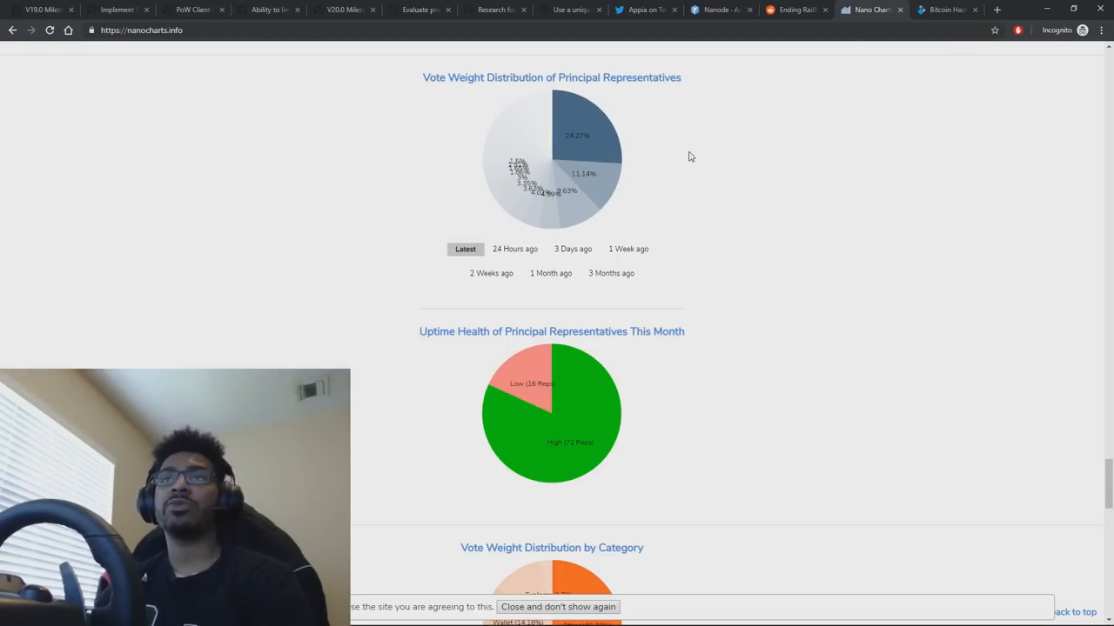
mouse_move(600, 148)
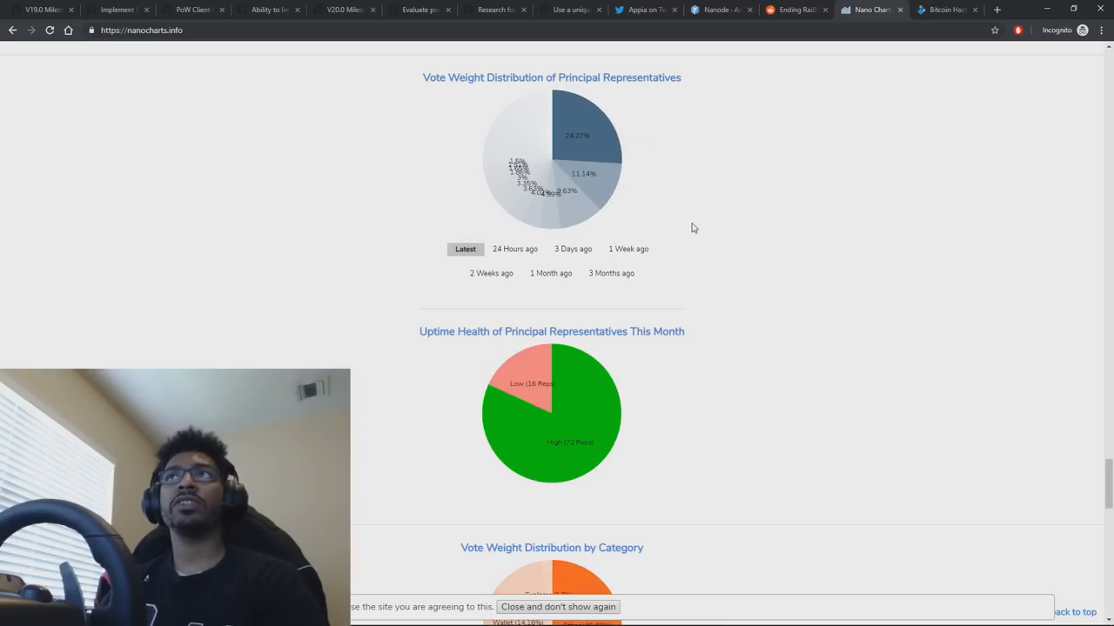
mouse_move(591, 139)
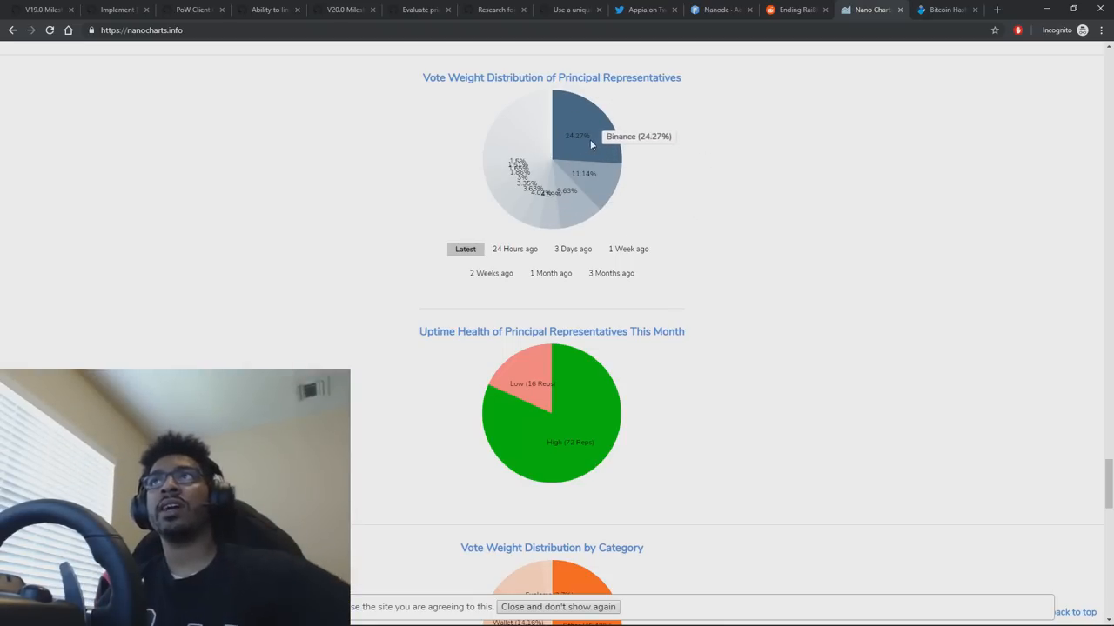
mouse_move(614, 193)
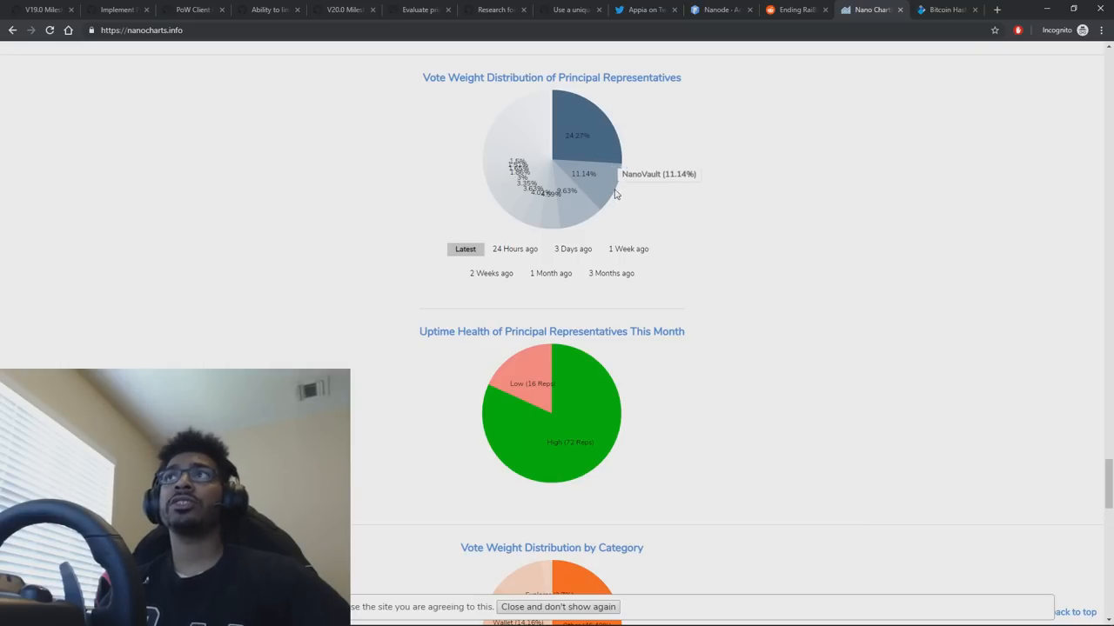
mouse_move(583, 169)
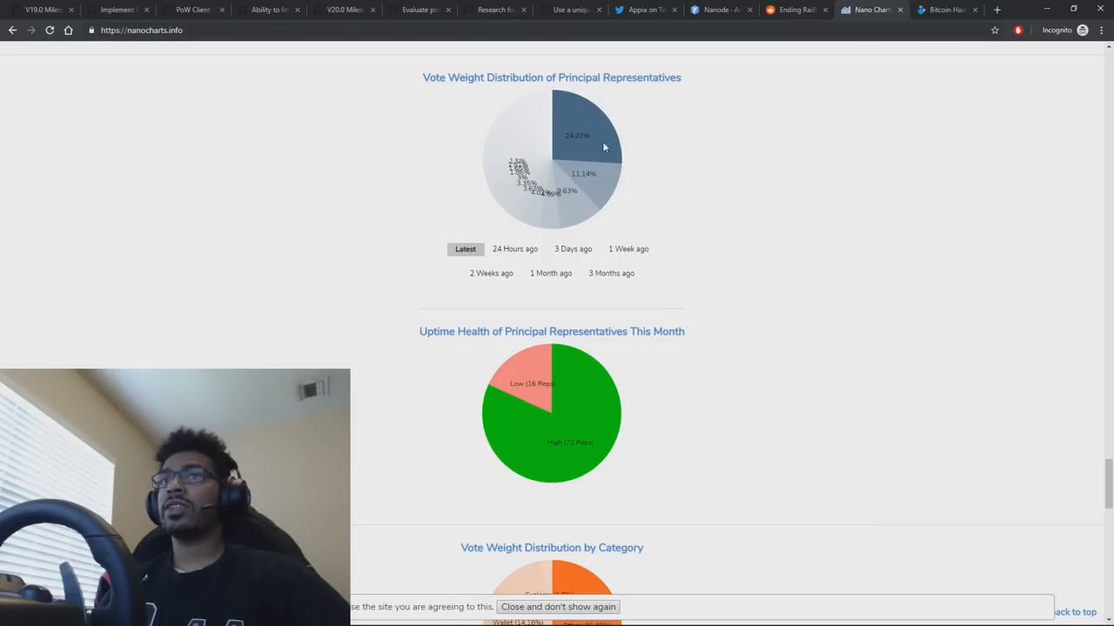
click(944, 10)
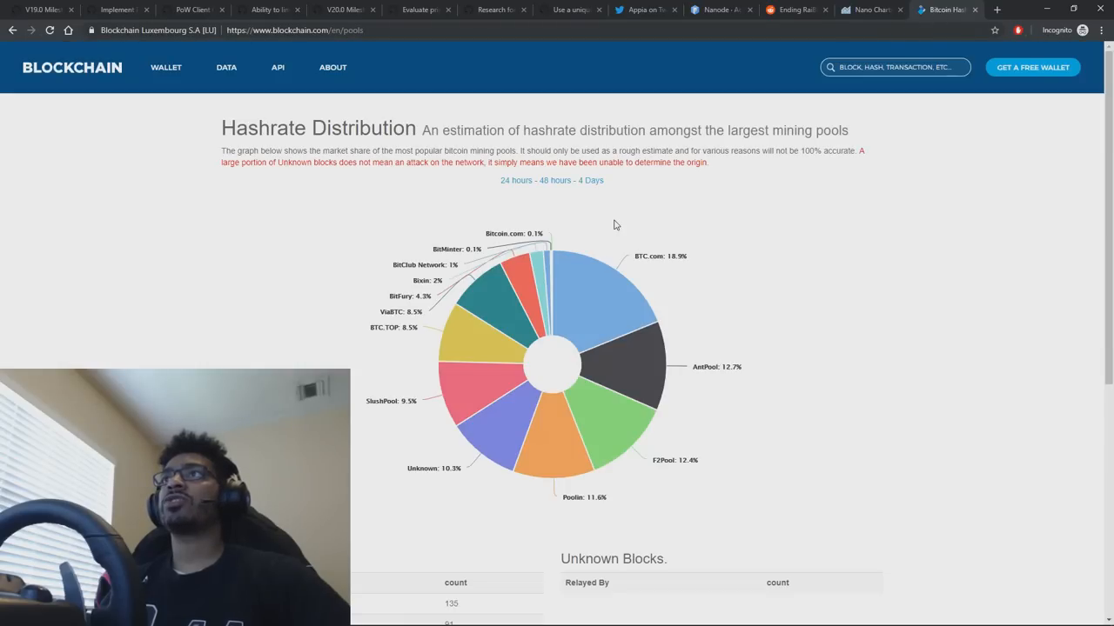
mouse_move(600, 416)
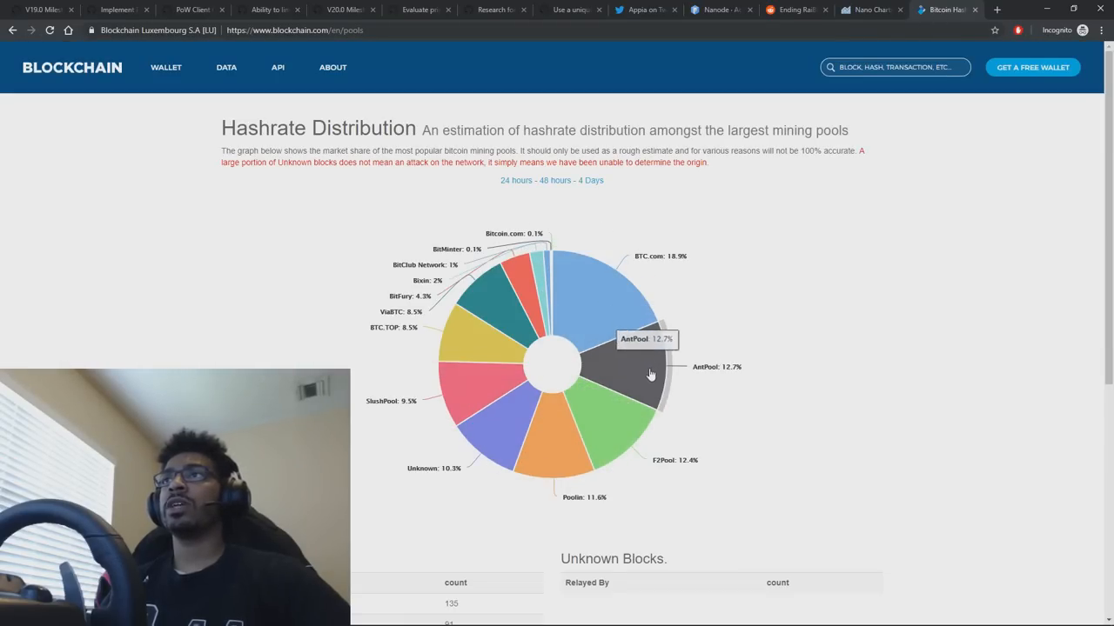
mouse_move(567, 457)
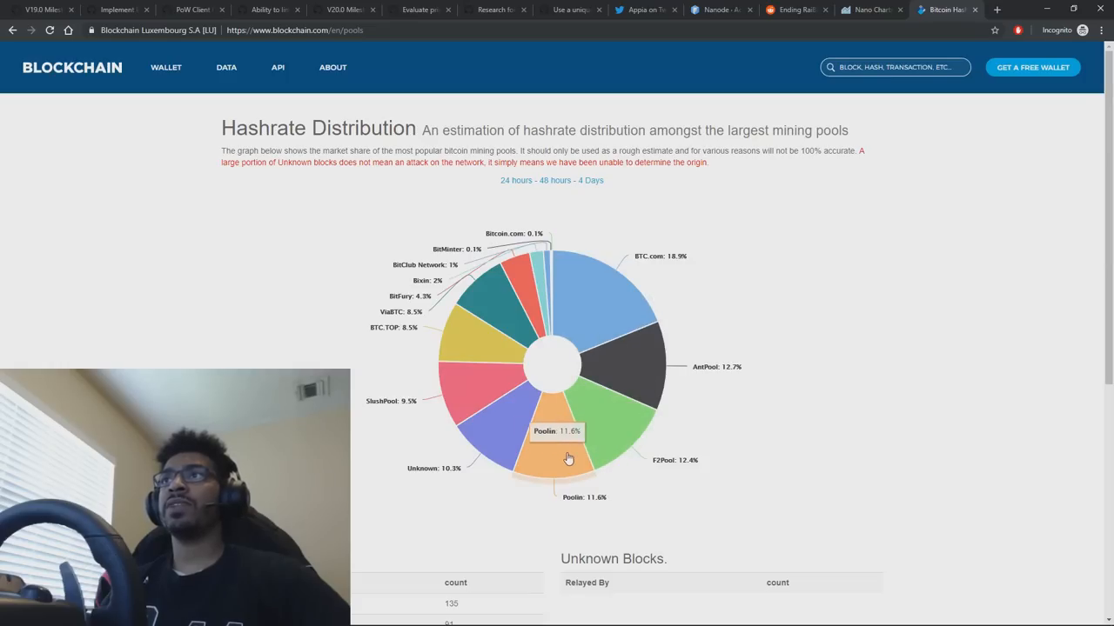
mouse_move(783, 218)
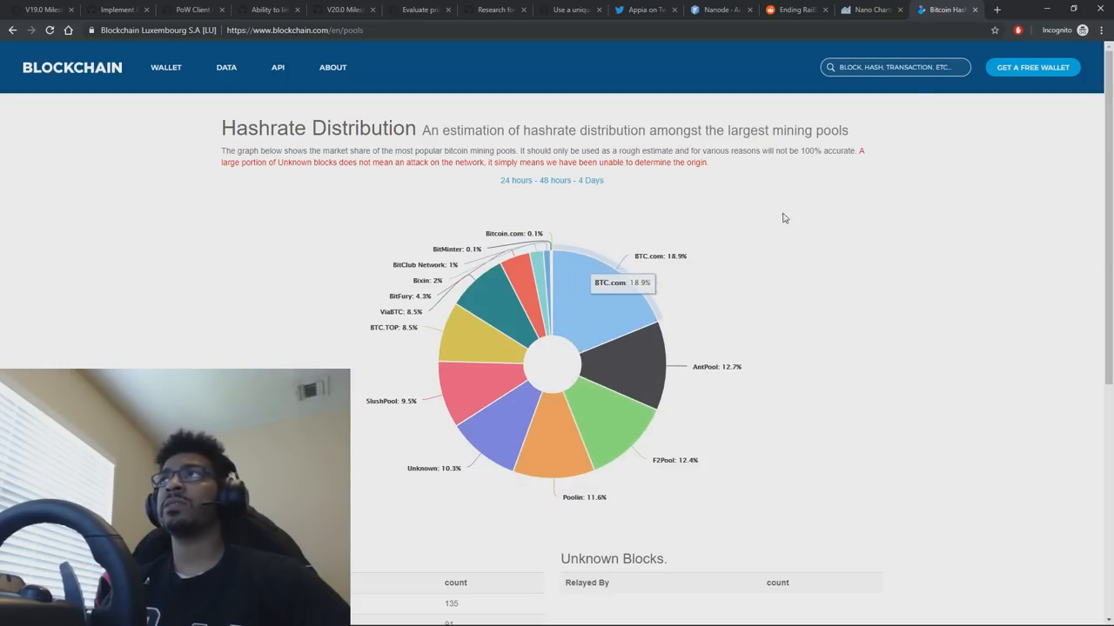
click(870, 10)
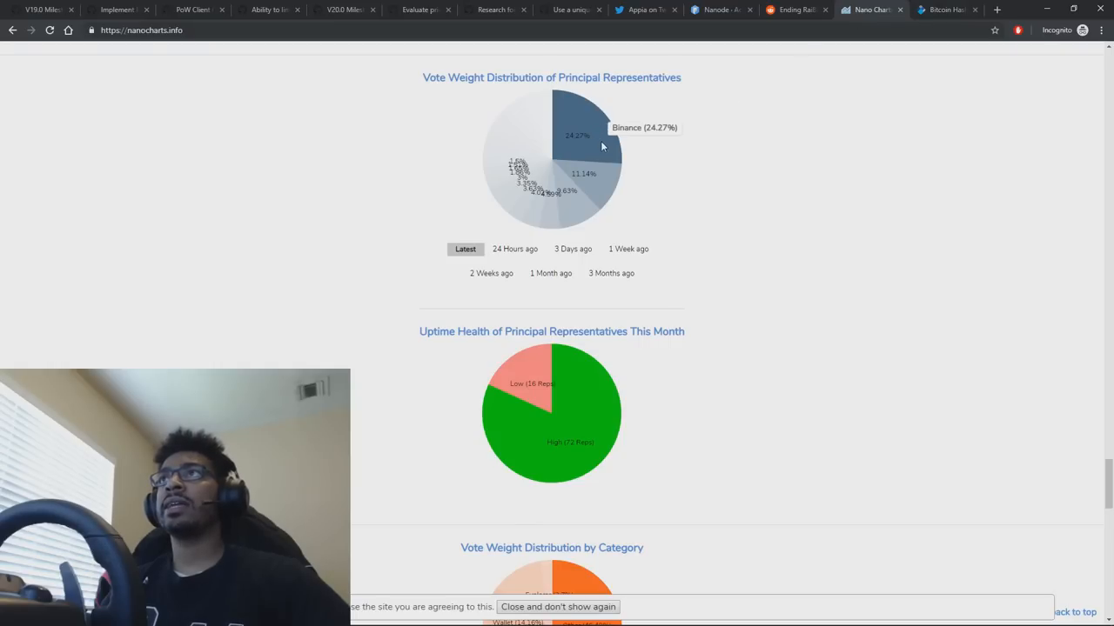
mouse_move(578, 129)
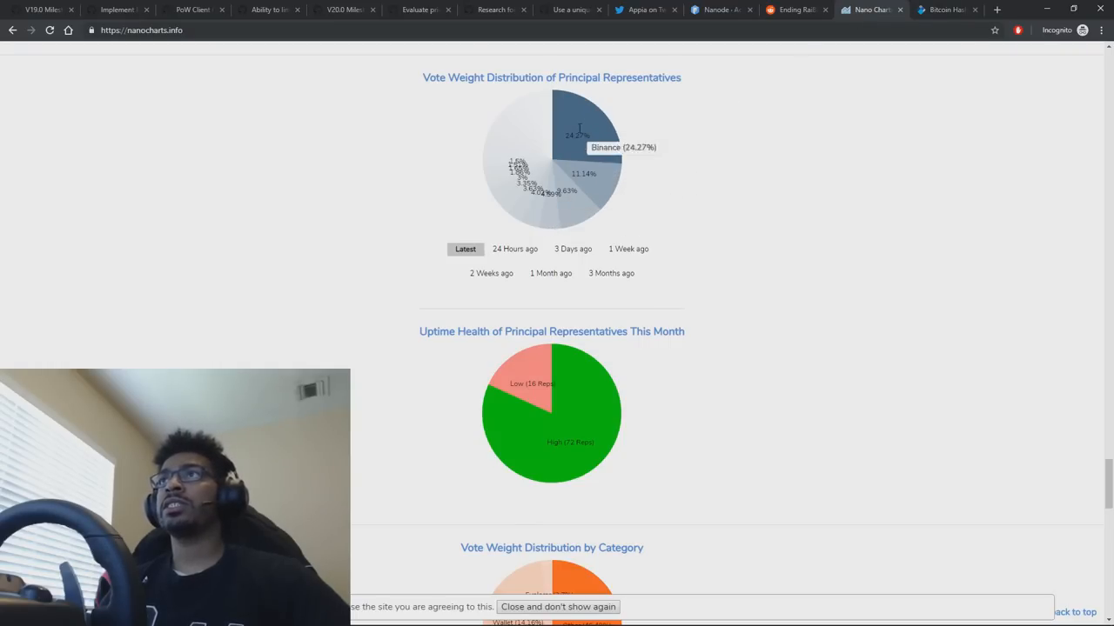
click(944, 10)
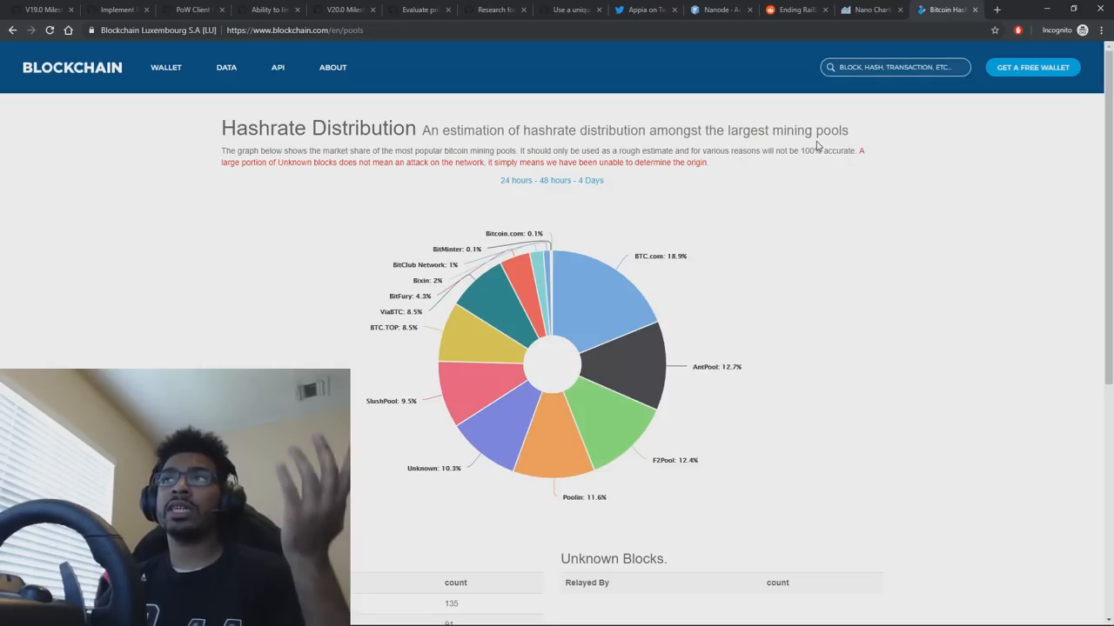
click(870, 10)
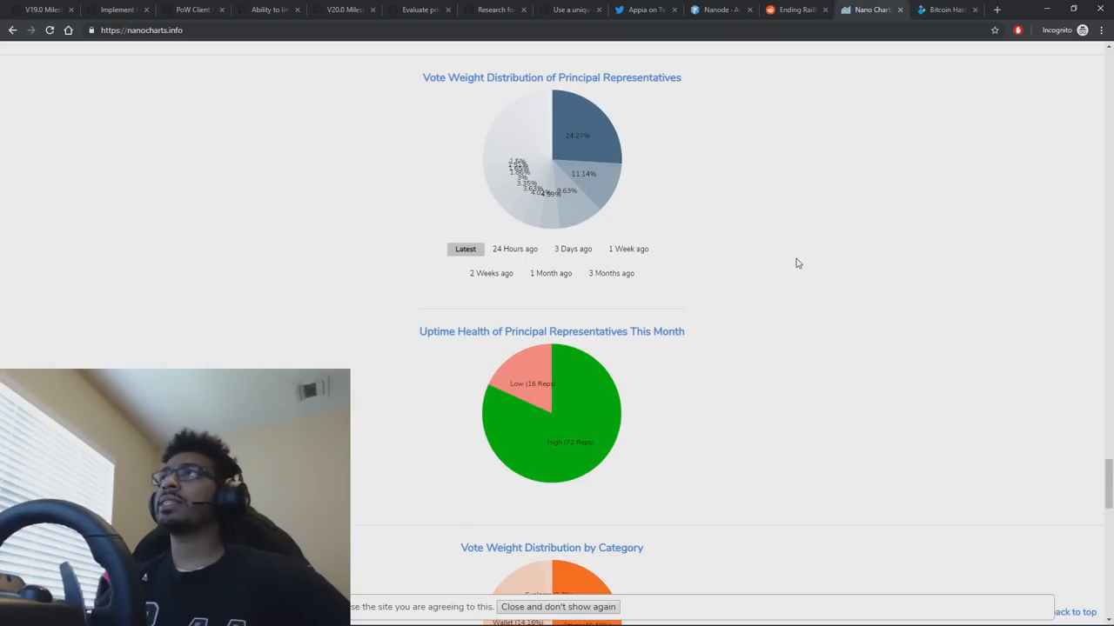
click(946, 10)
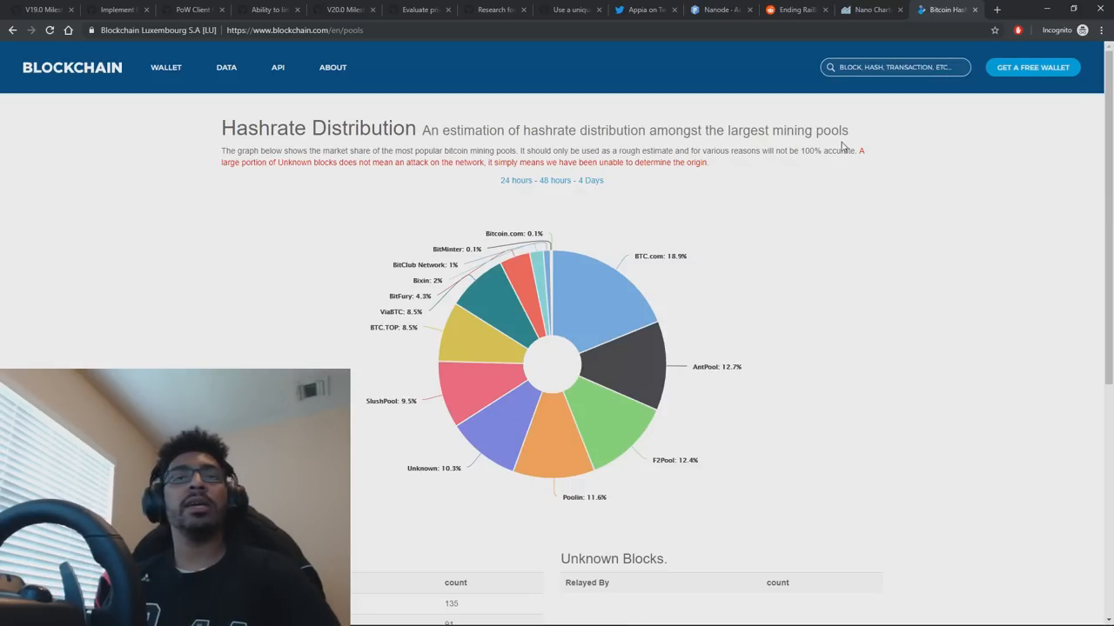
Return to the Nano Charts tab showing Binance at 24.27% vote weight.
click(870, 9)
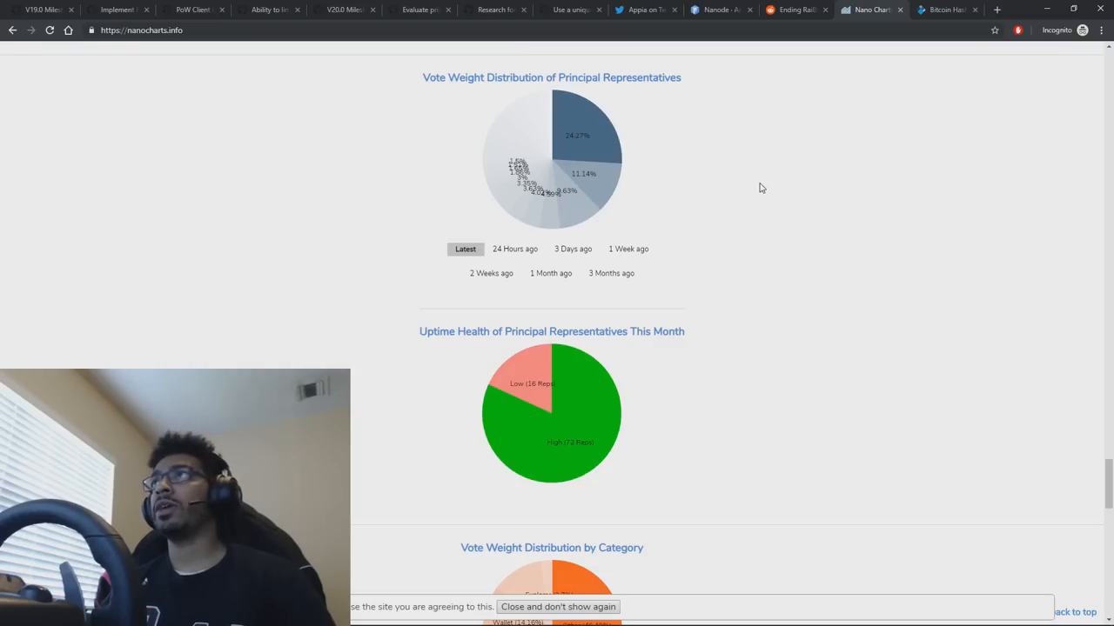
mouse_move(804, 130)
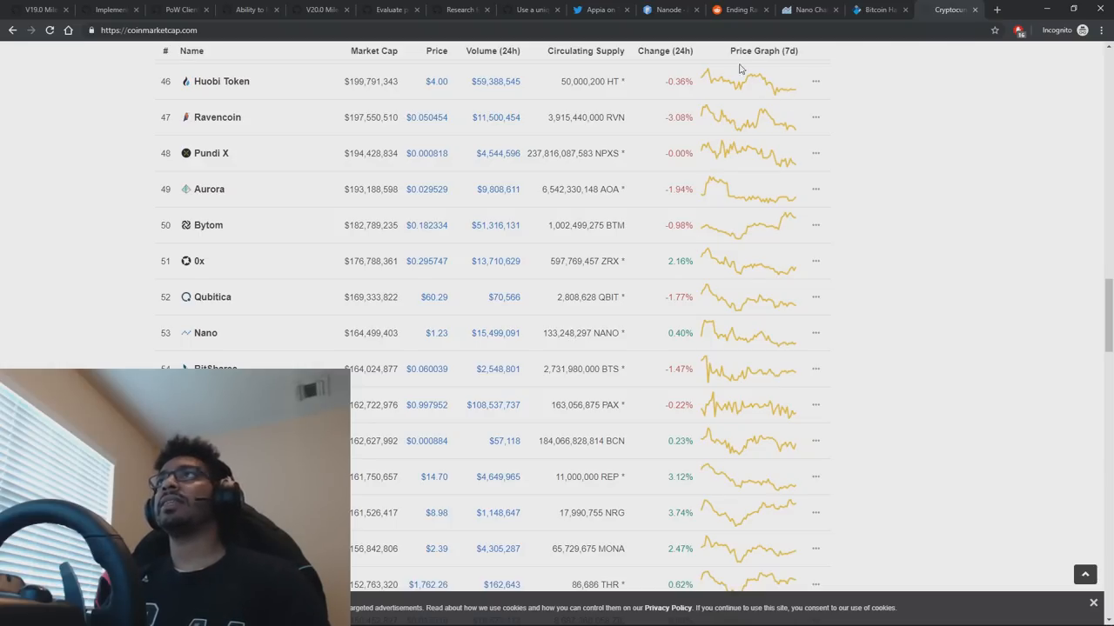
View the Nanode Developer Fund account, scrolling to its unpocketed transactions and selecting text.
click(665, 9)
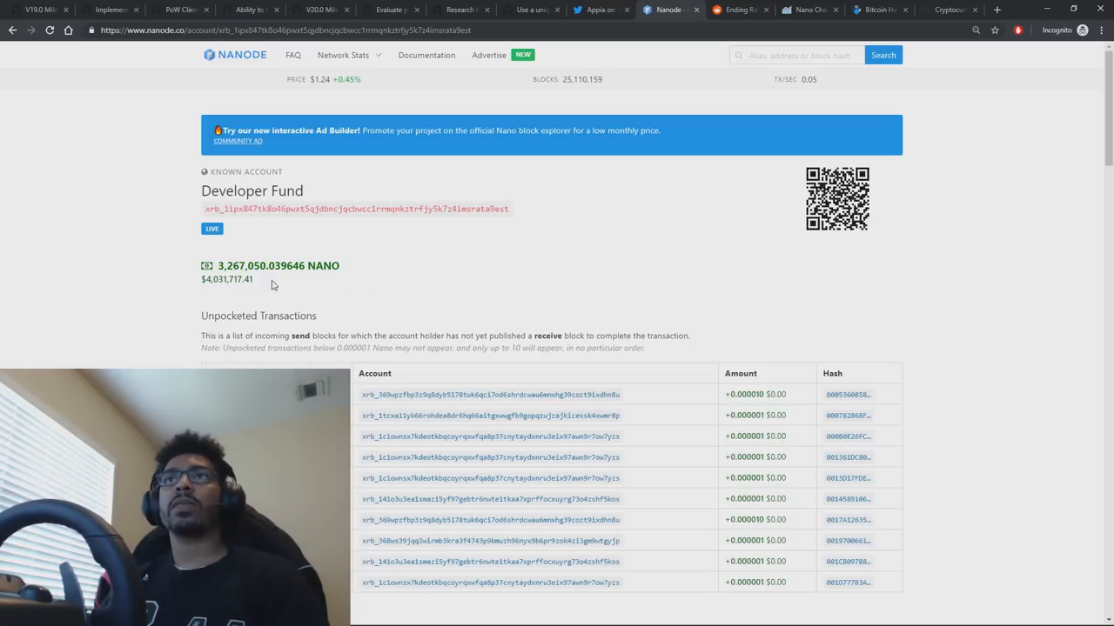
scroll(down, 3)
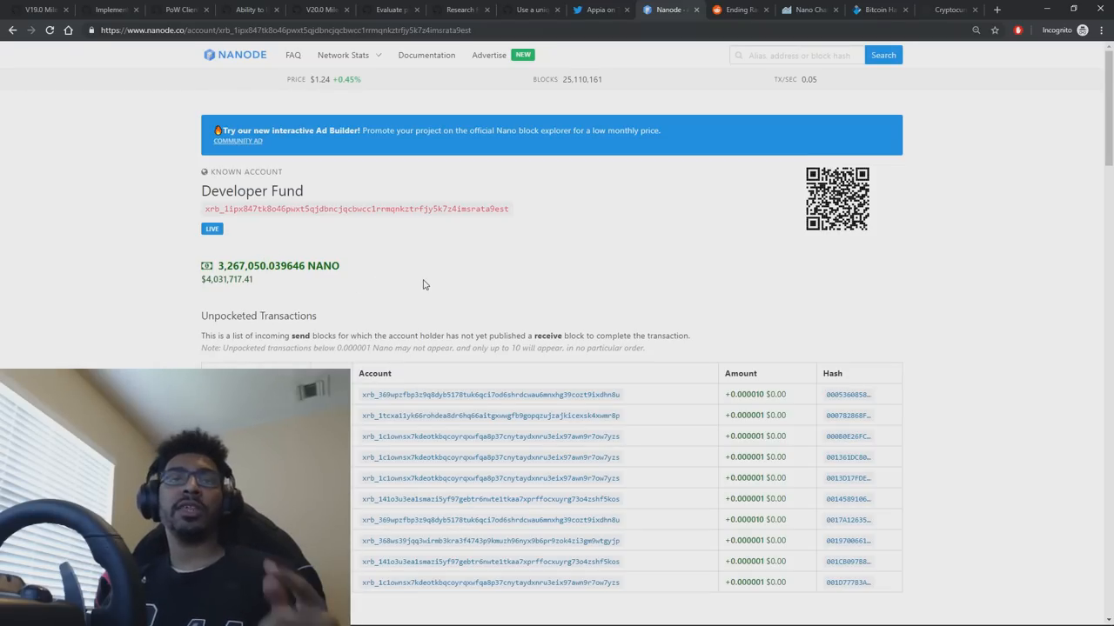
mouse_move(422, 281)
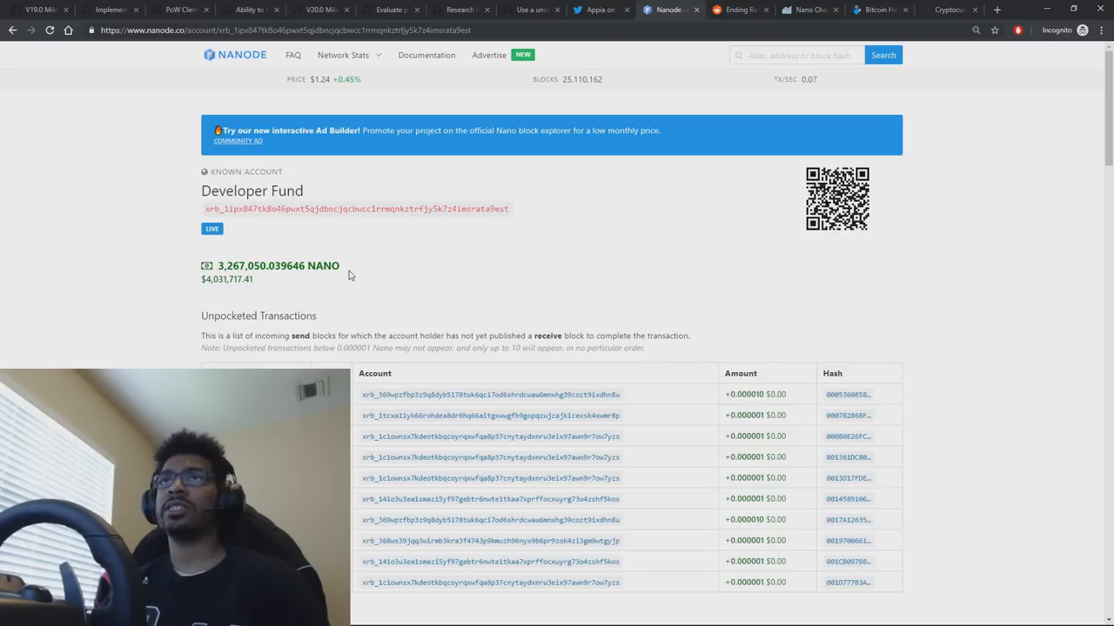
double_click(252, 266)
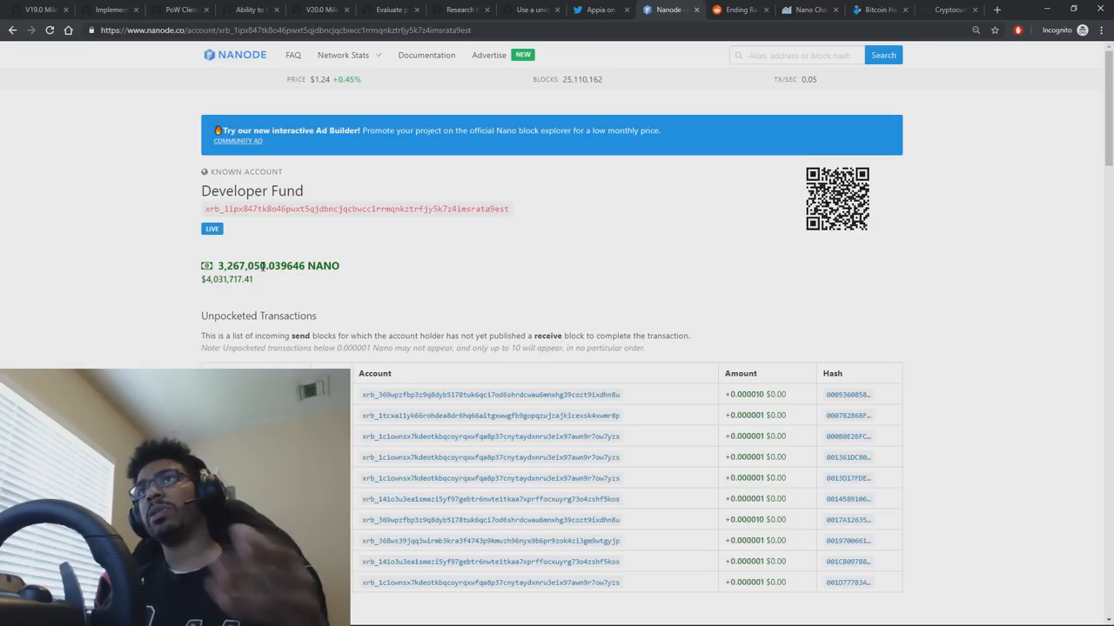
double_click(239, 265)
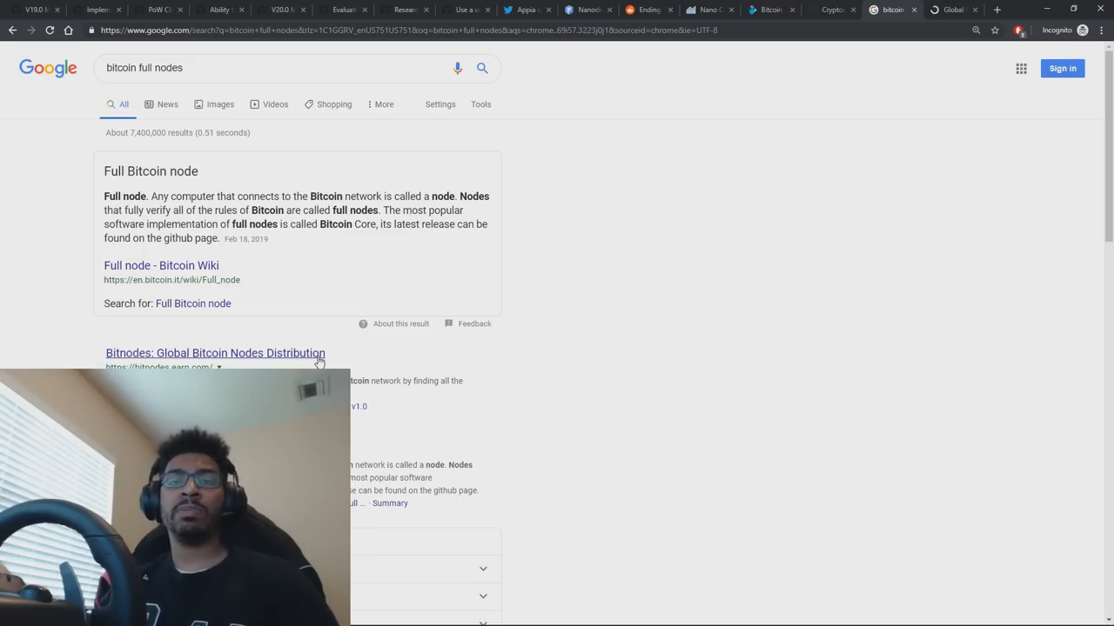
Open the 'Bitnodes: Global Bitcoin Nodes Distribution' search result.
click(215, 352)
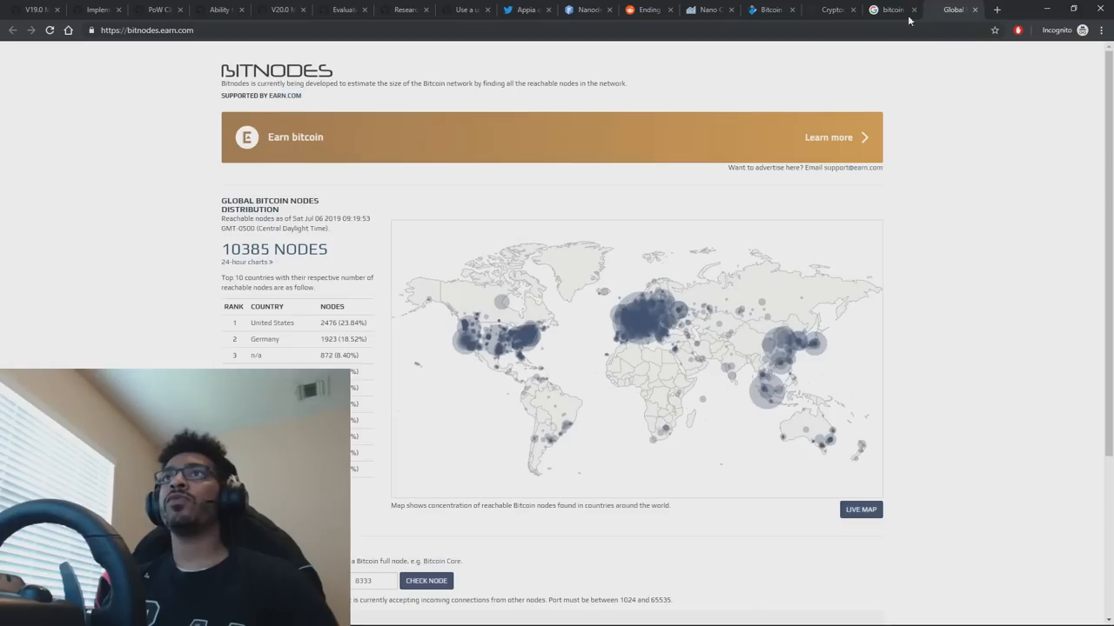
mouse_move(247, 273)
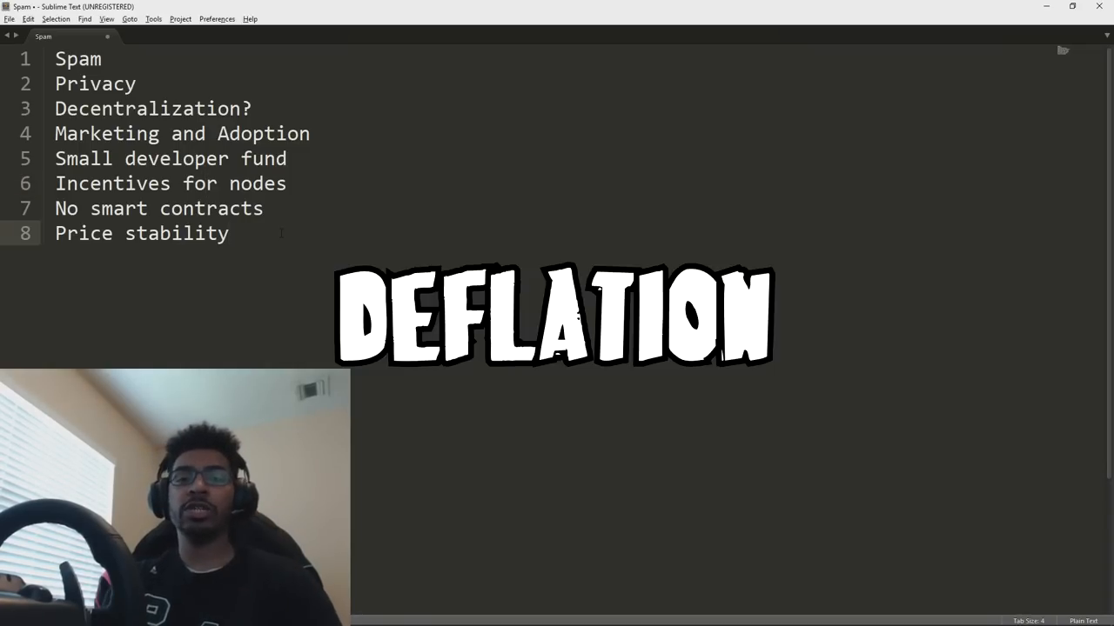
Type 'Deflation' as the ninth concern in the list.
text(Deflat)
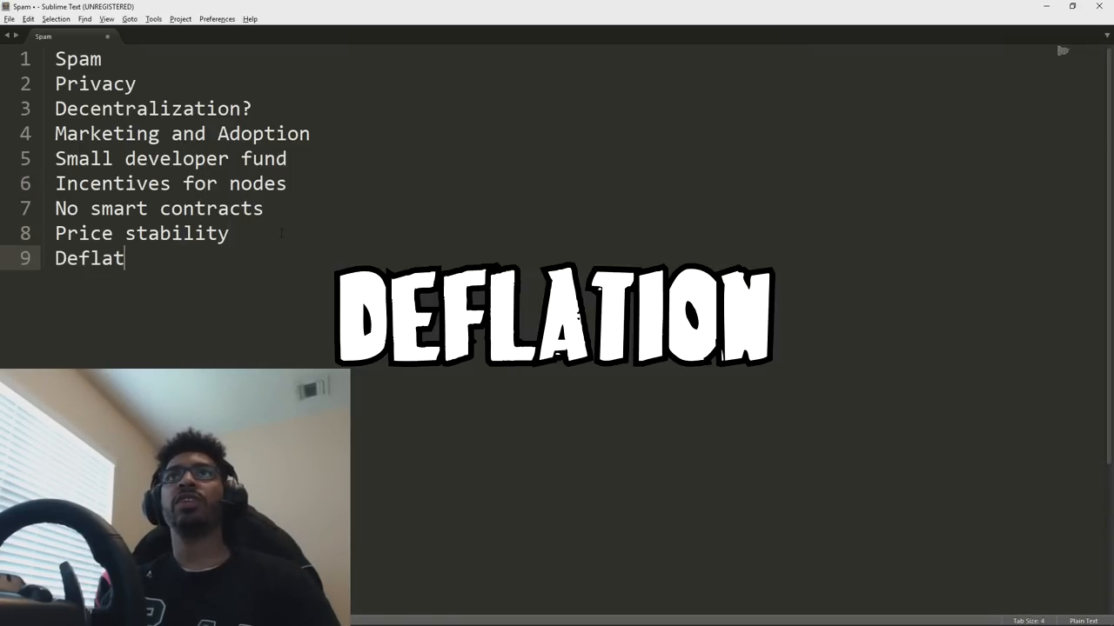
text(ion)
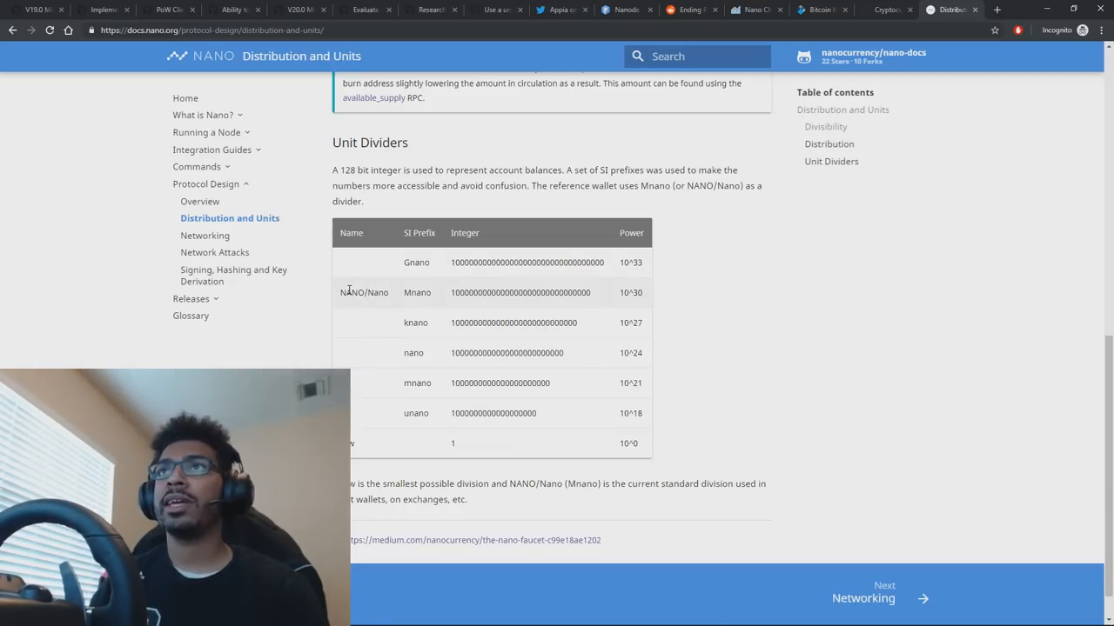
Highlight NANO/Nano and the integer 1 in the Unit Dividers table.
double_click(364, 292)
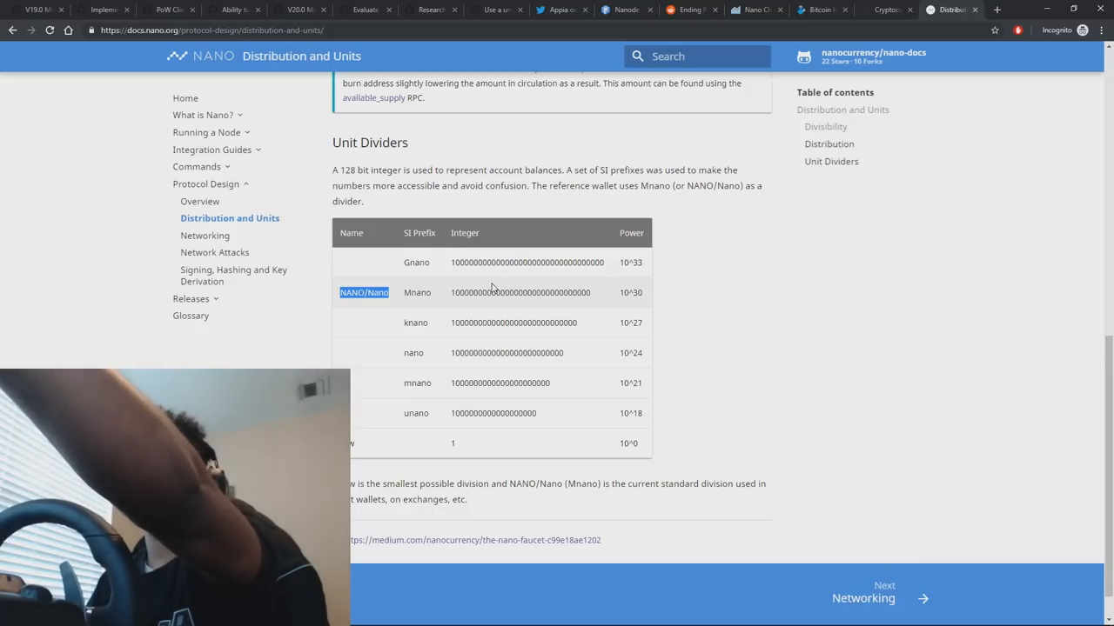
mouse_move(440, 290)
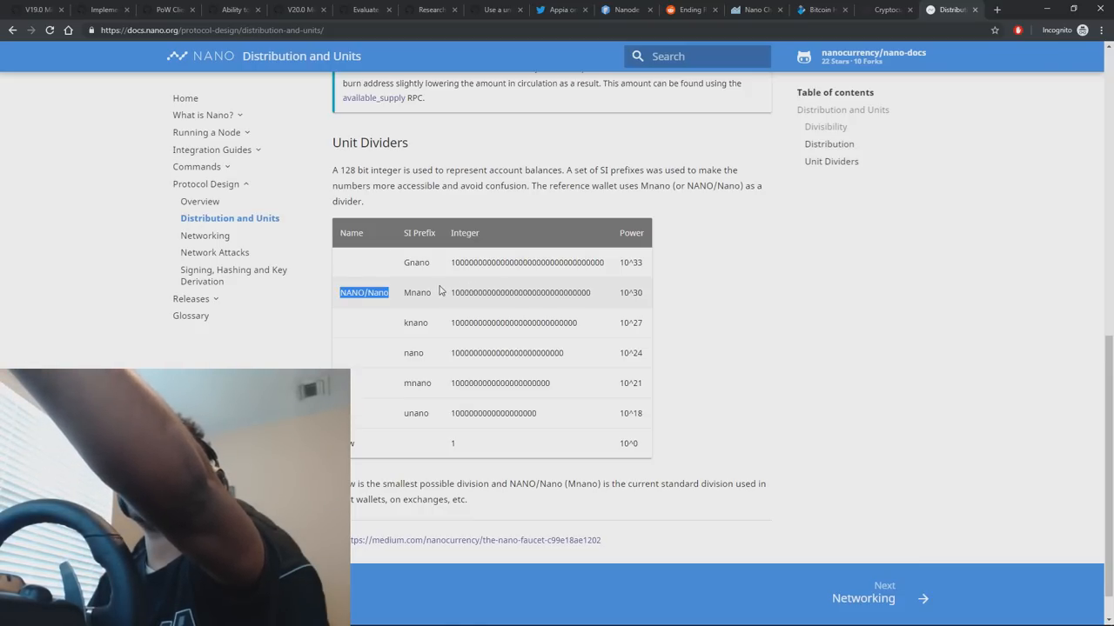
double_click(630, 292)
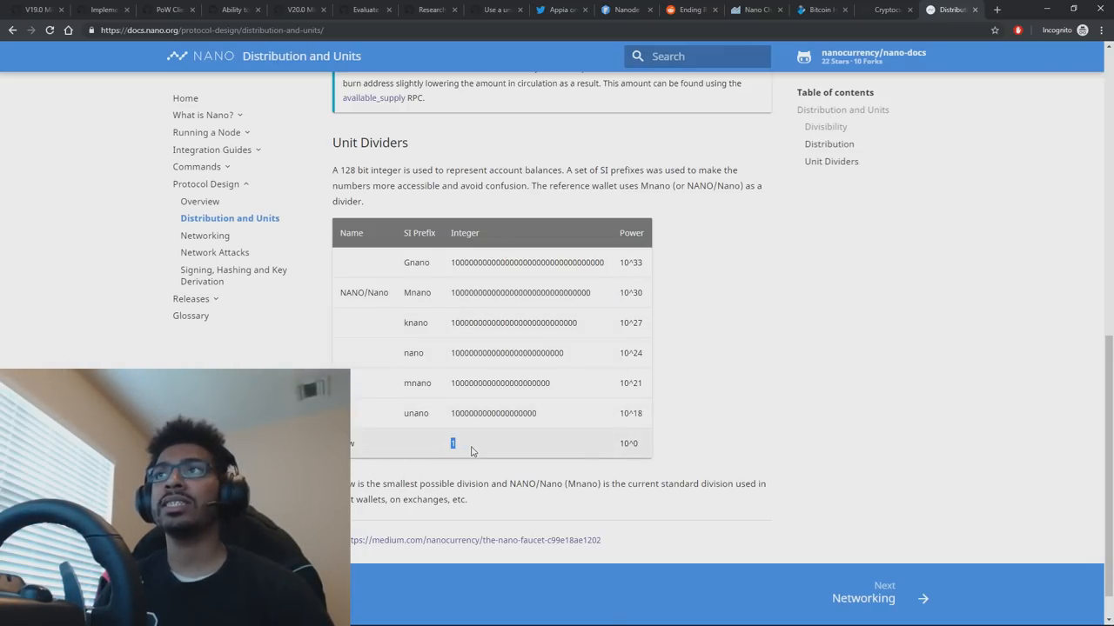
double_click(364, 292)
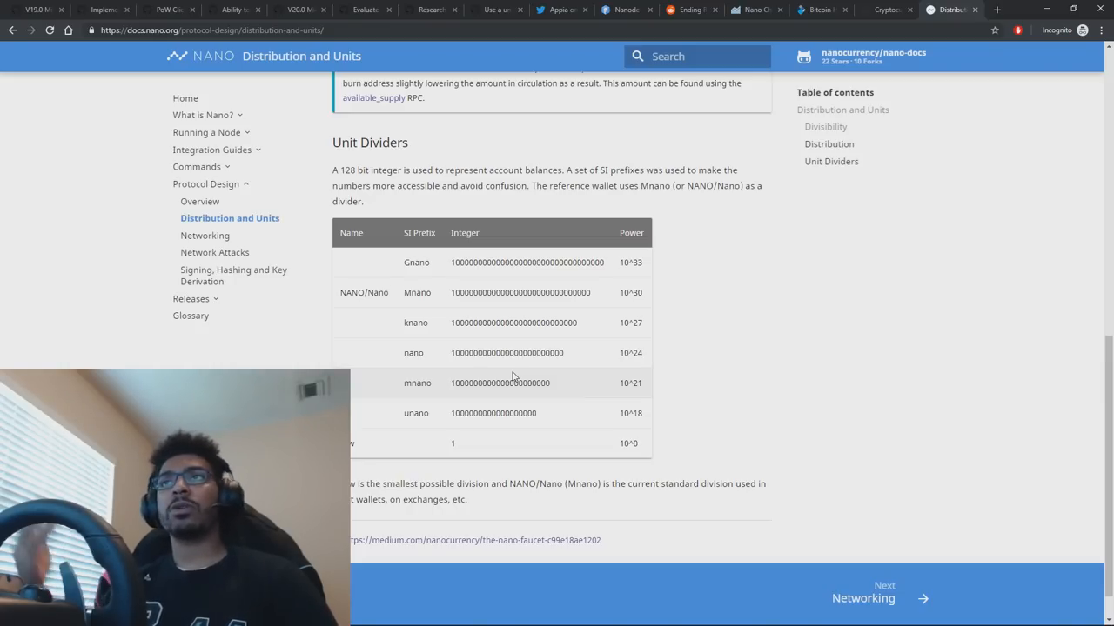
drag(533, 353, 435, 383)
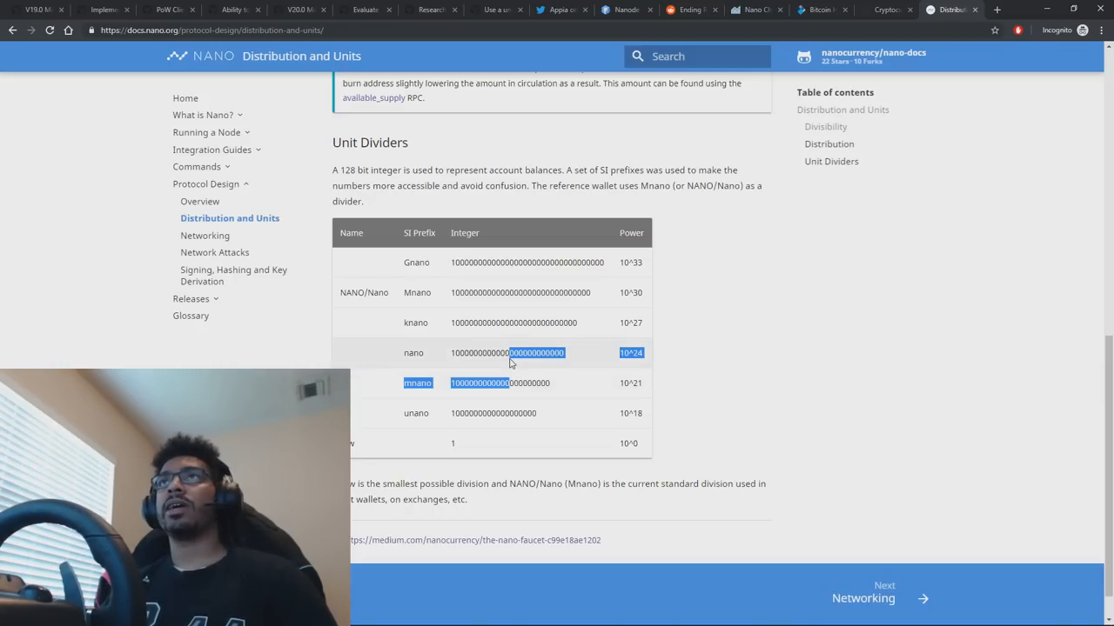